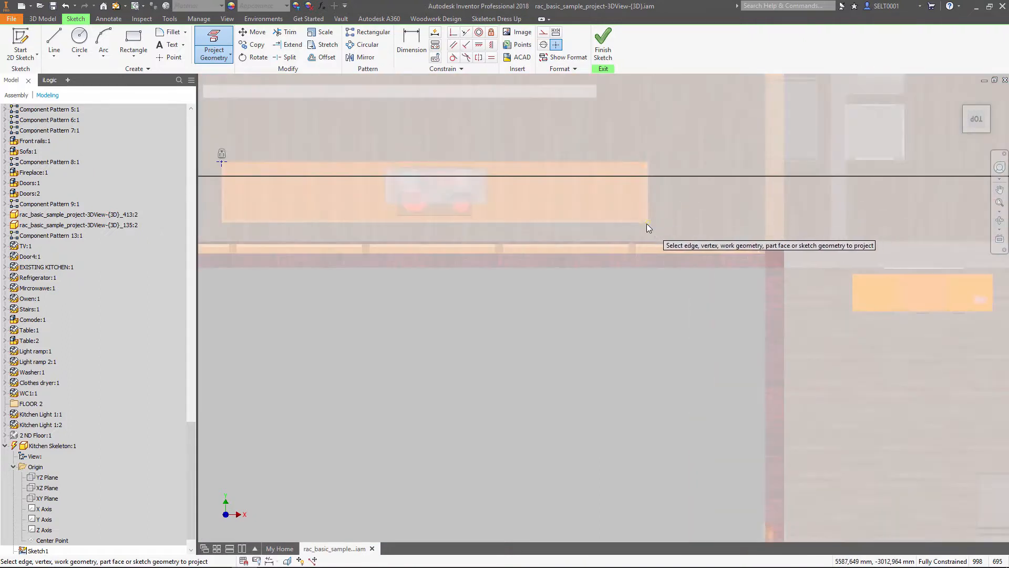
Step: Project the floor-plan edges and sketch the two rectangular cabinet-run outlines
{"action": "left_click", "coordinate": [133, 44]}
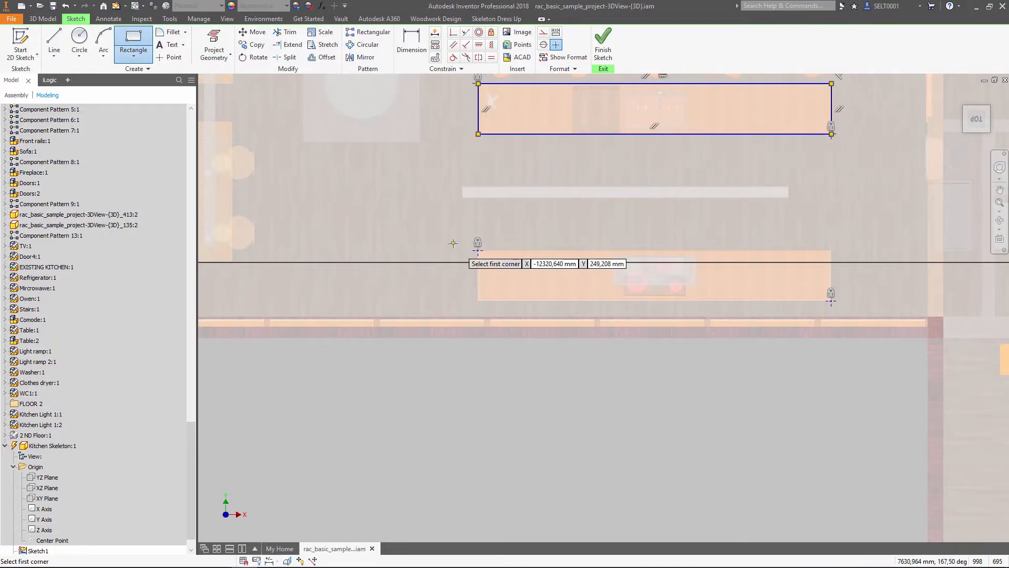
{"action": "left_click", "coordinate": [478, 254]}
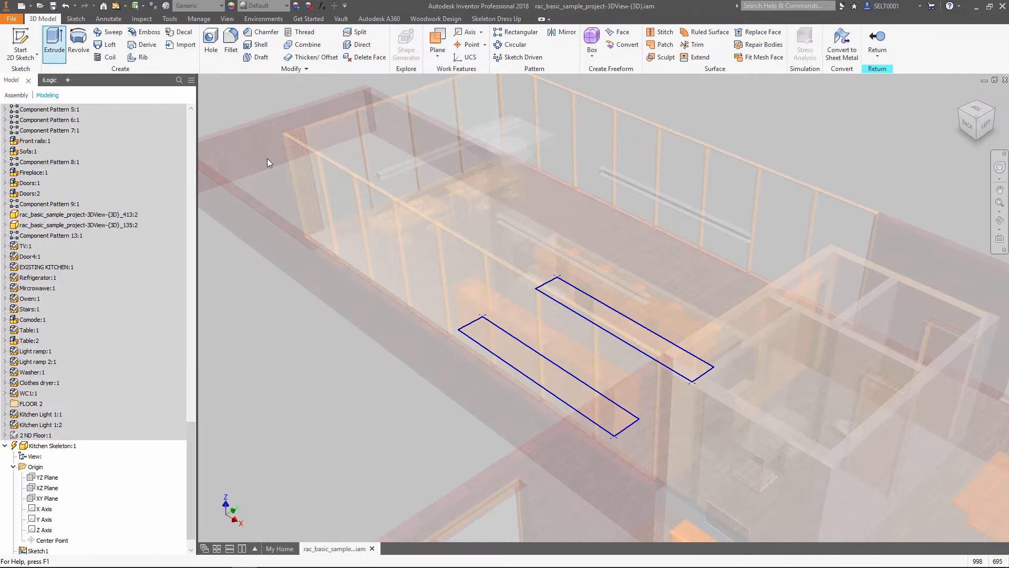
Step: Extrude the run outlines into 1100 mm tall skeleton blocks
{"action": "left_click", "coordinate": [53, 39]}
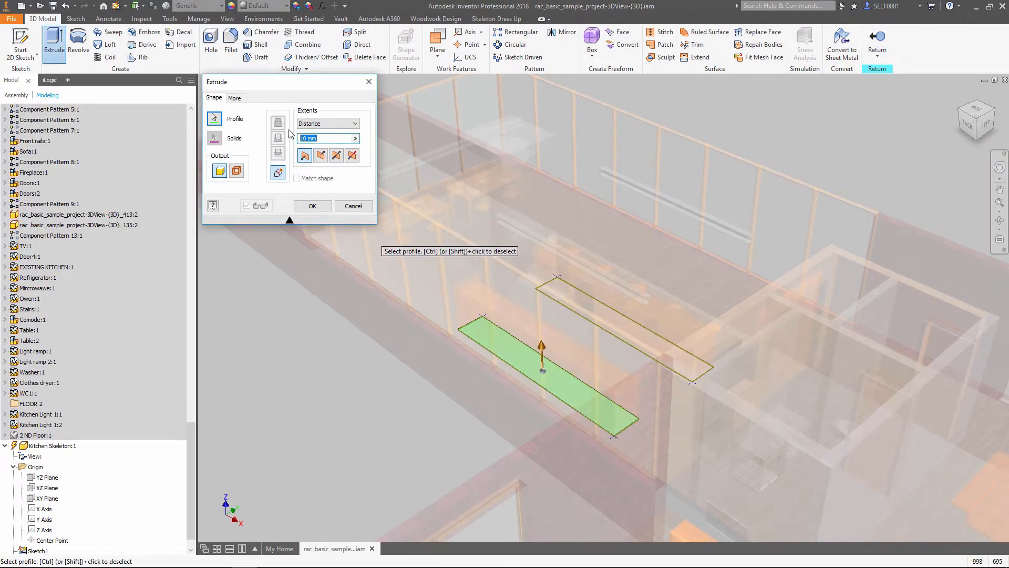
{"action": "type", "text": "1100"}
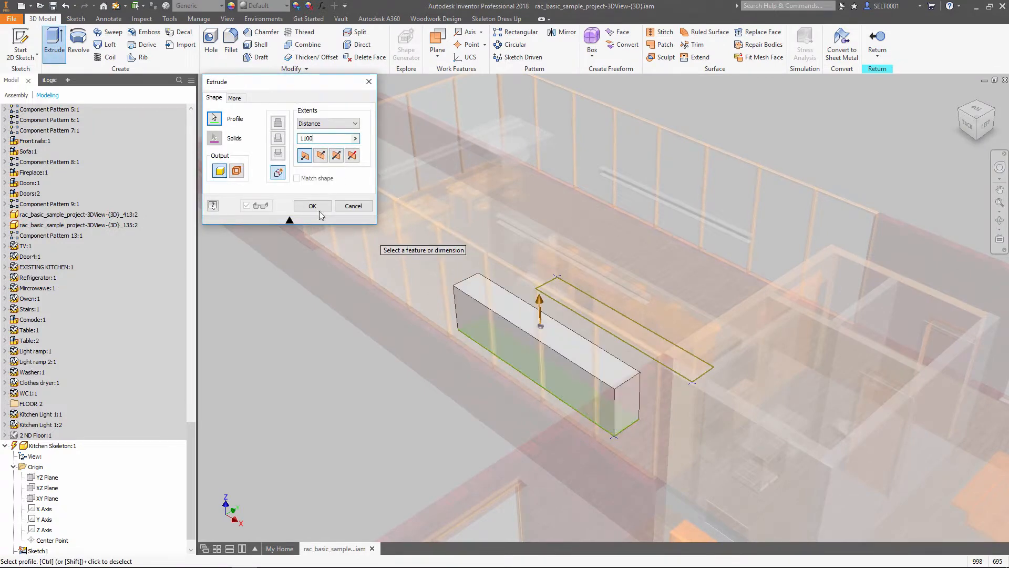
{"action": "left_click", "coordinate": [312, 205]}
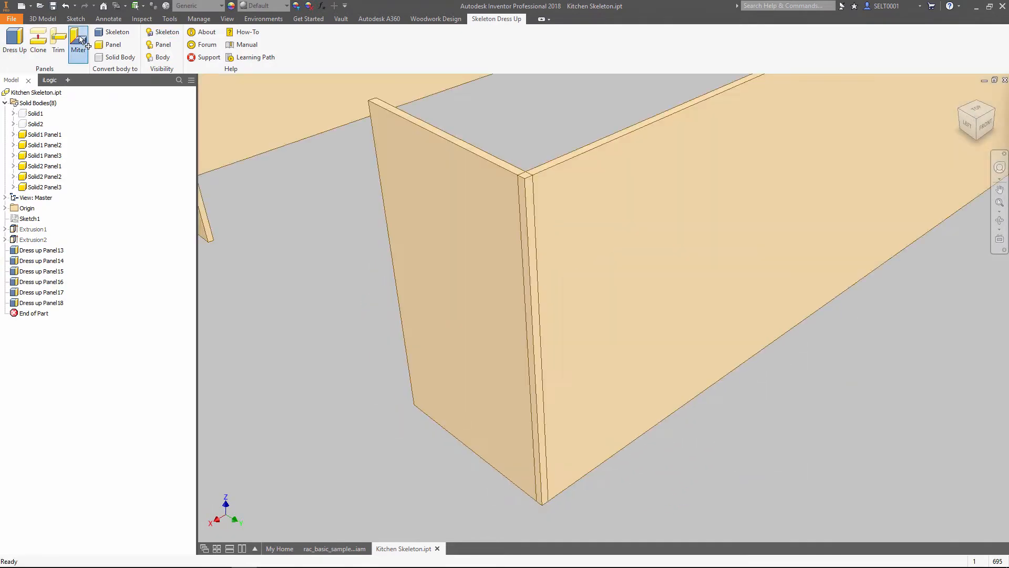
Step: Miter the corner where the side and back panels meet using Skeleton Dress Up
{"action": "left_click", "coordinate": [78, 40]}
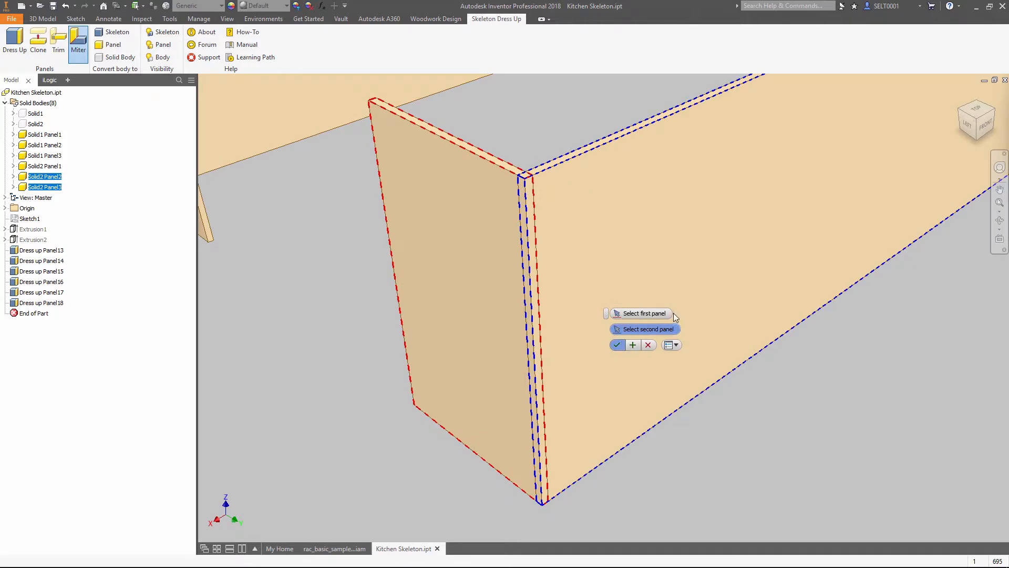
{"action": "left_click", "coordinate": [617, 344]}
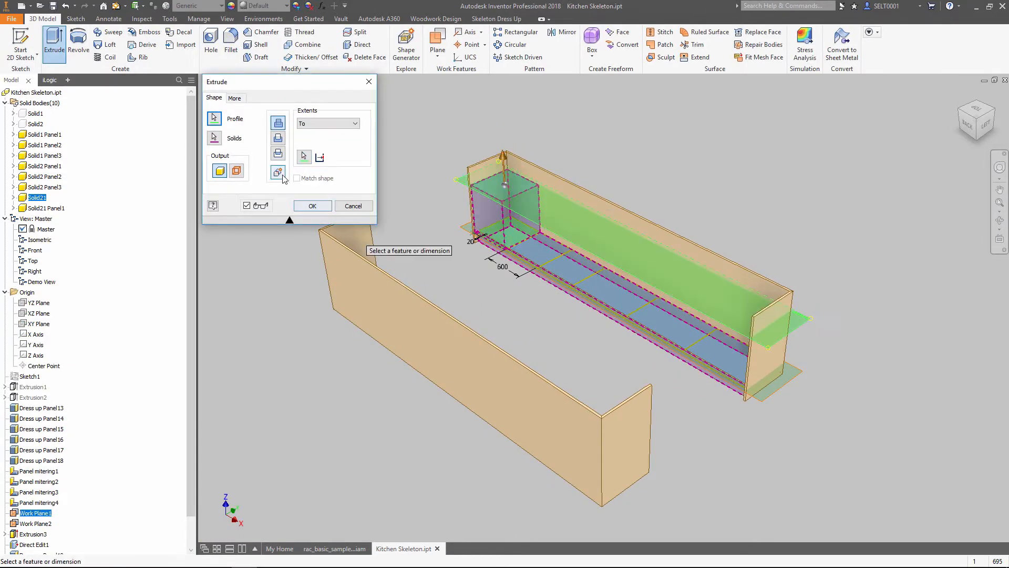
Step: Confirm the extrusion up to the work plane before generating the Kitchen assembly
{"action": "left_click", "coordinate": [312, 206]}
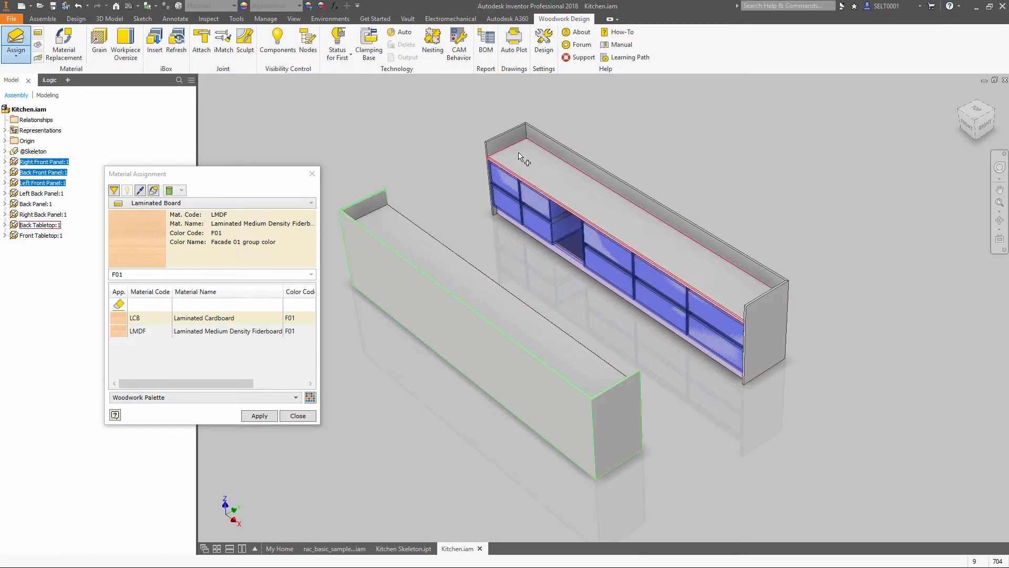
Step: Apply laminated MDF F01, set grain direction, band edges with PVC F01, and assign Desktop Stone to both tabletops
{"action": "left_click", "coordinate": [259, 415]}
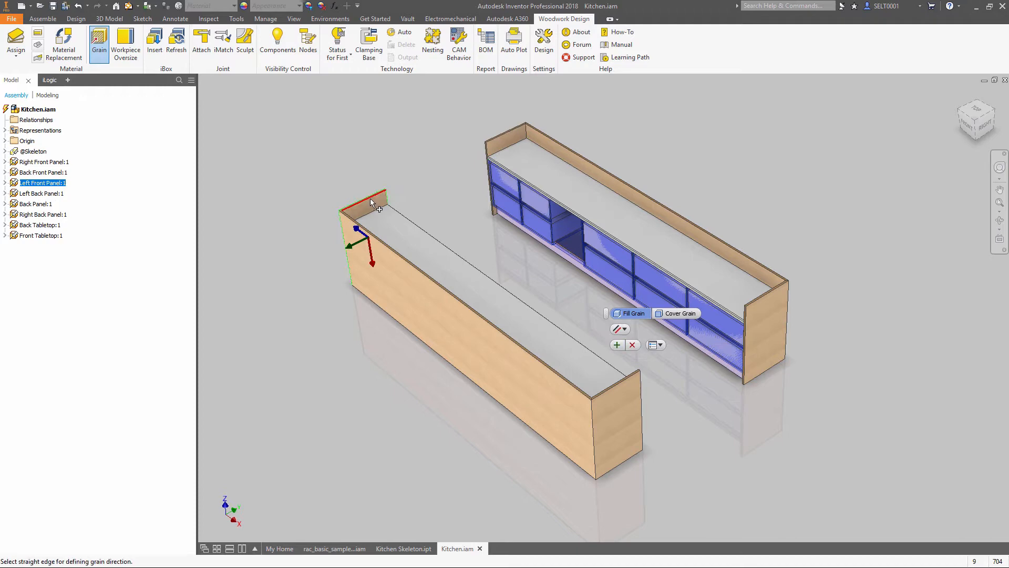
{"action": "left_click", "coordinate": [15, 42]}
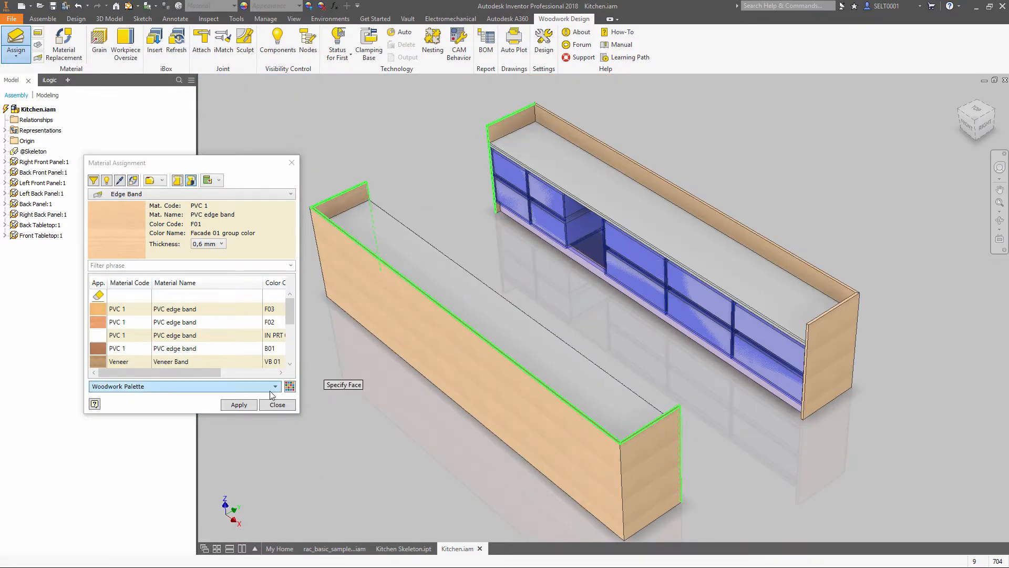
{"action": "left_click", "coordinate": [106, 180]}
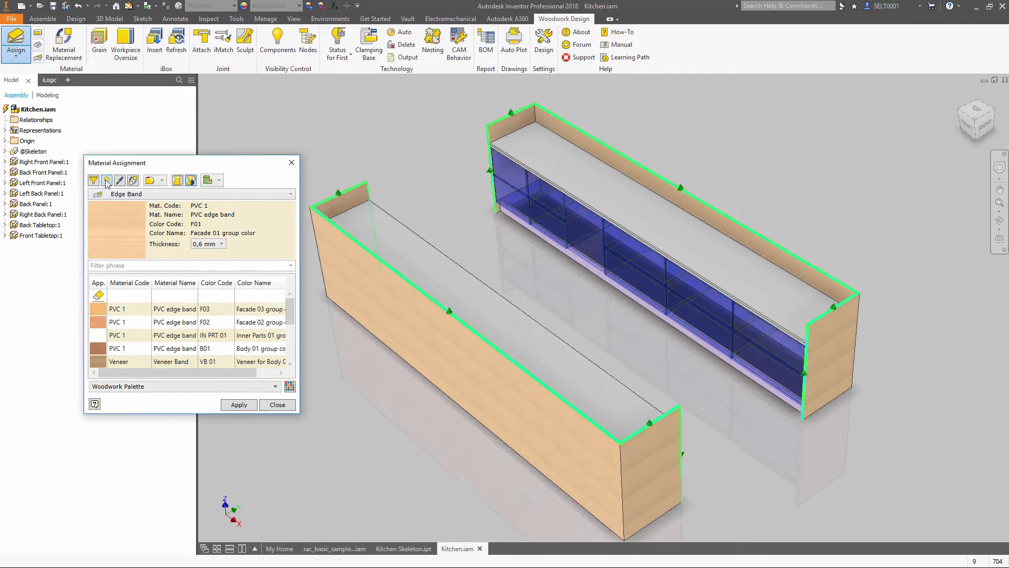
{"action": "left_click", "coordinate": [106, 180]}
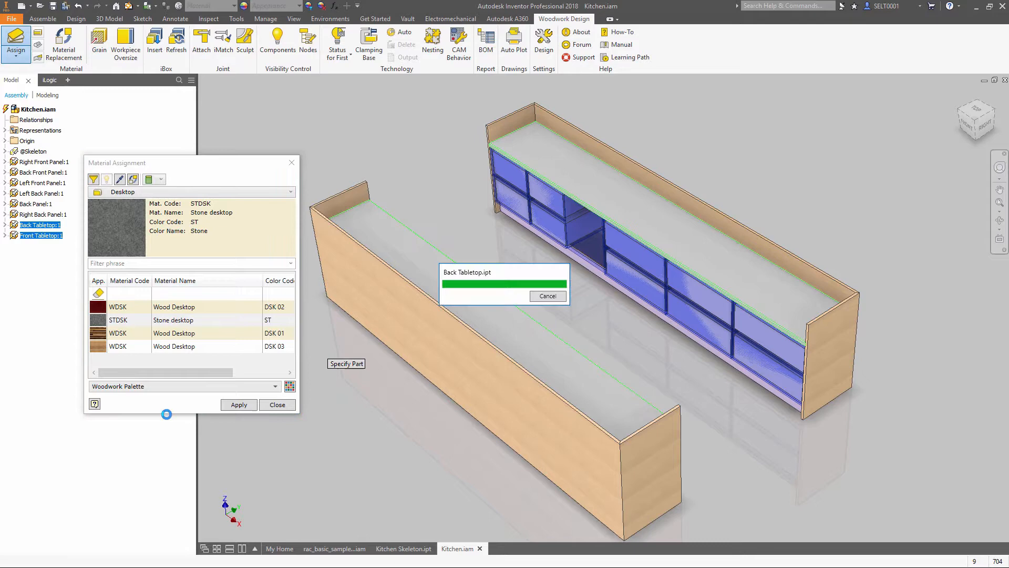
{"action": "left_click", "coordinate": [276, 404]}
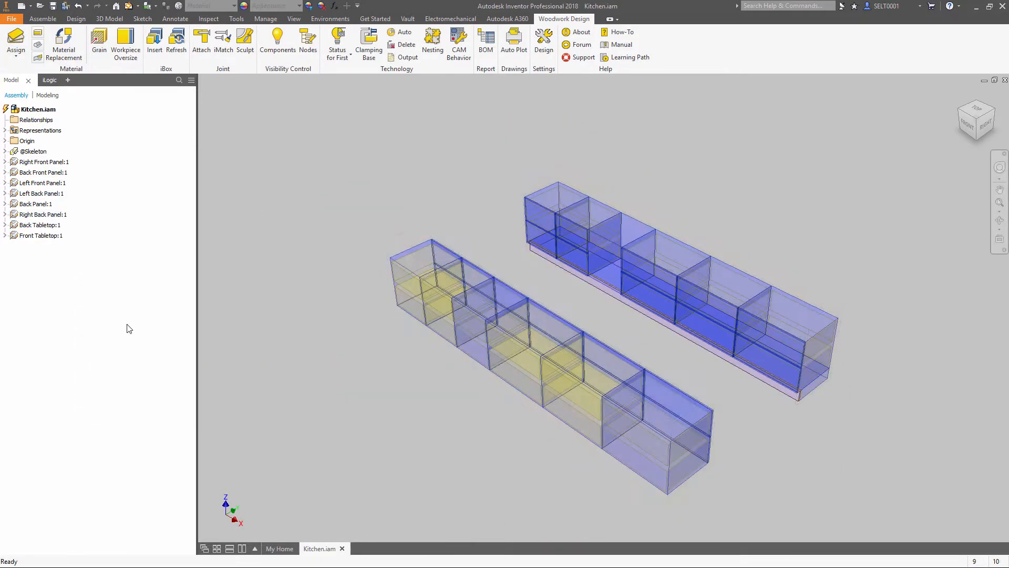
Step: Insert Placed cabinet for drawers.iam and attach the Quatro V6 Silent System via iMates
{"action": "left_click", "coordinate": [153, 41]}
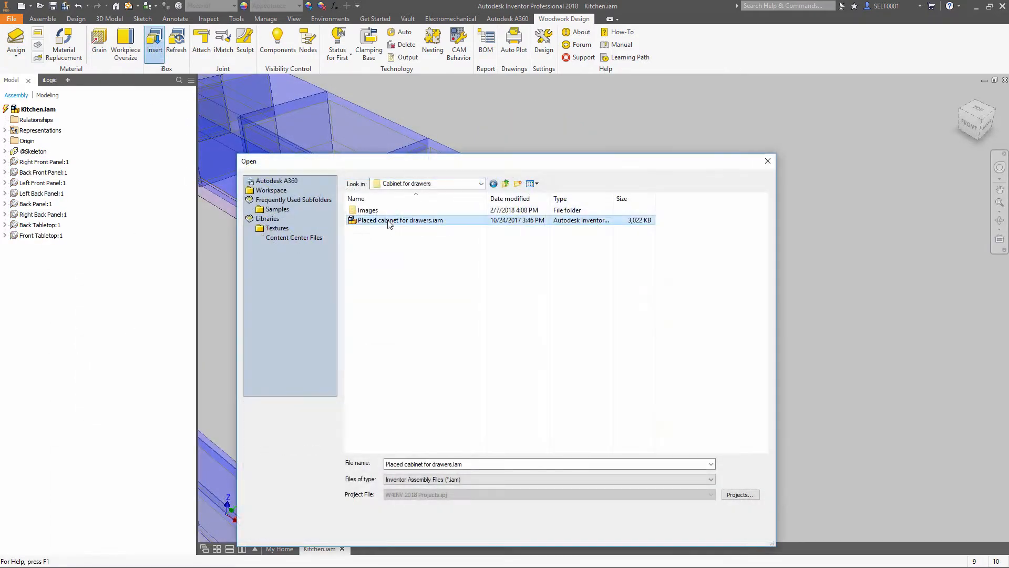
{"action": "double_click", "coordinate": [400, 220]}
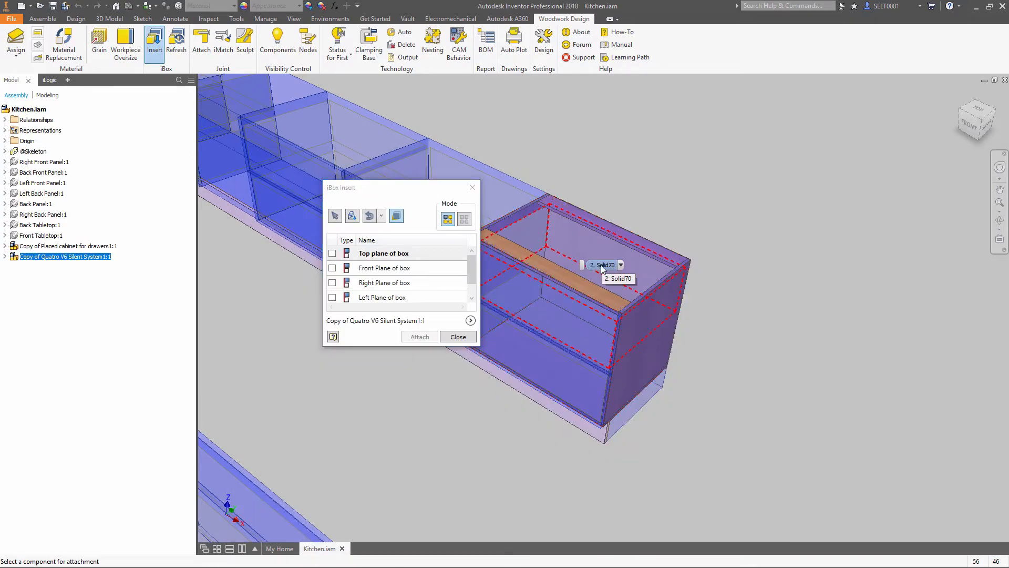
{"action": "left_click", "coordinate": [333, 268]}
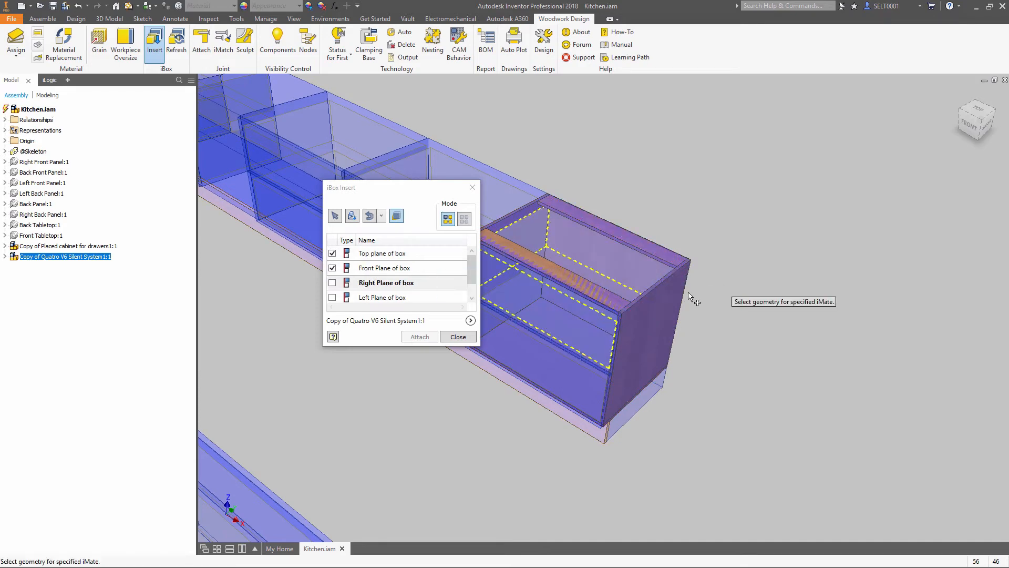
{"action": "left_click", "coordinate": [458, 336]}
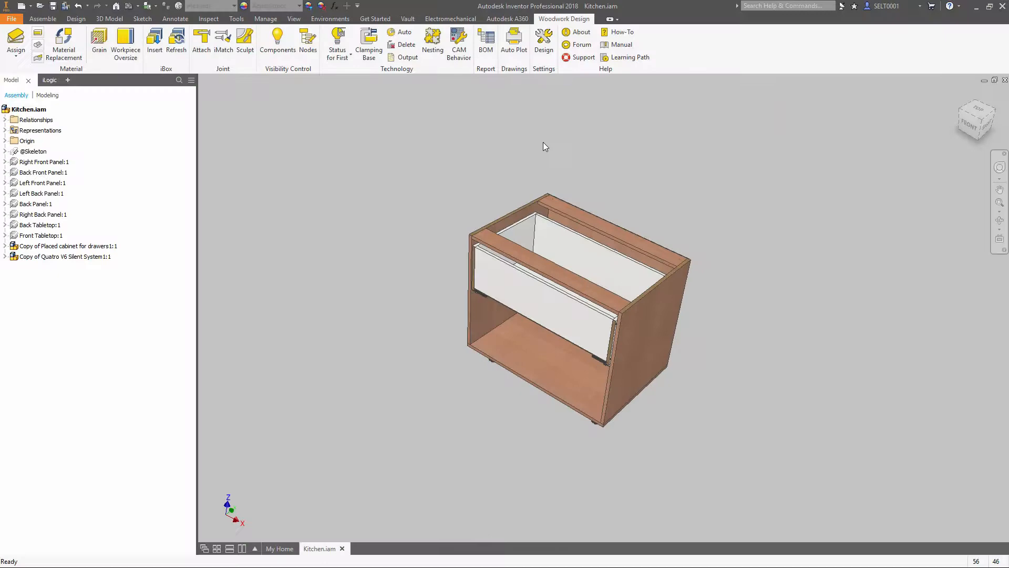
{"action": "left_click", "coordinate": [154, 41]}
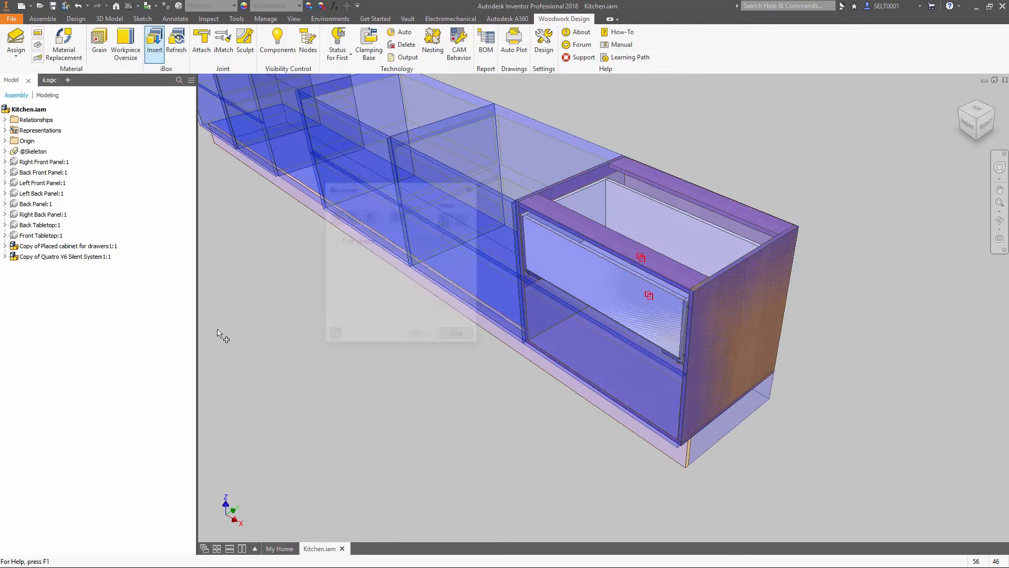
{"action": "left_click", "coordinate": [153, 44]}
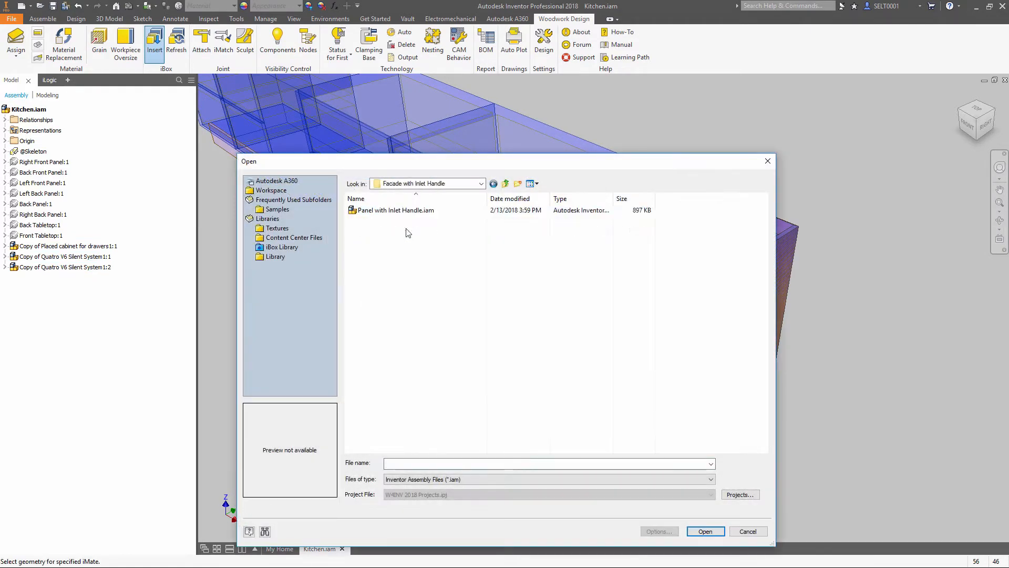
Step: Attach the Panel with Inlet Handle facade to the drawer front and close the attachment window
{"action": "left_click", "coordinate": [705, 531]}
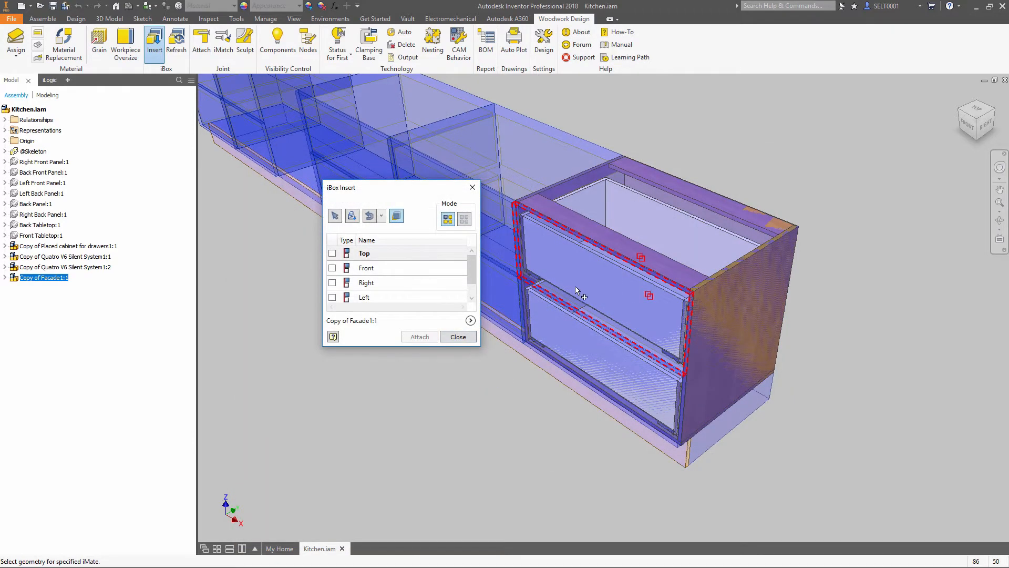
{"action": "left_click", "coordinate": [332, 268]}
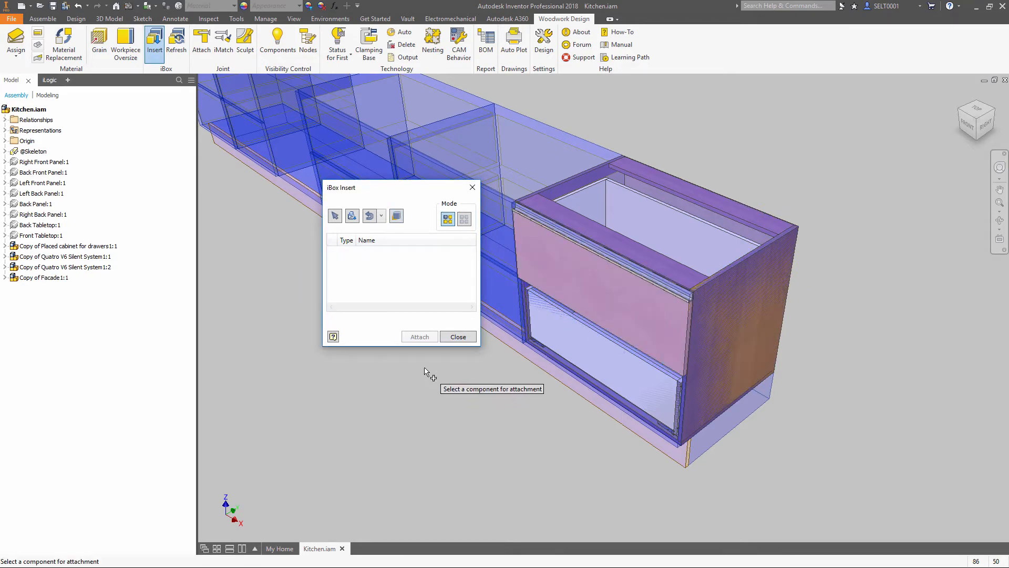
{"action": "left_click", "coordinate": [458, 336]}
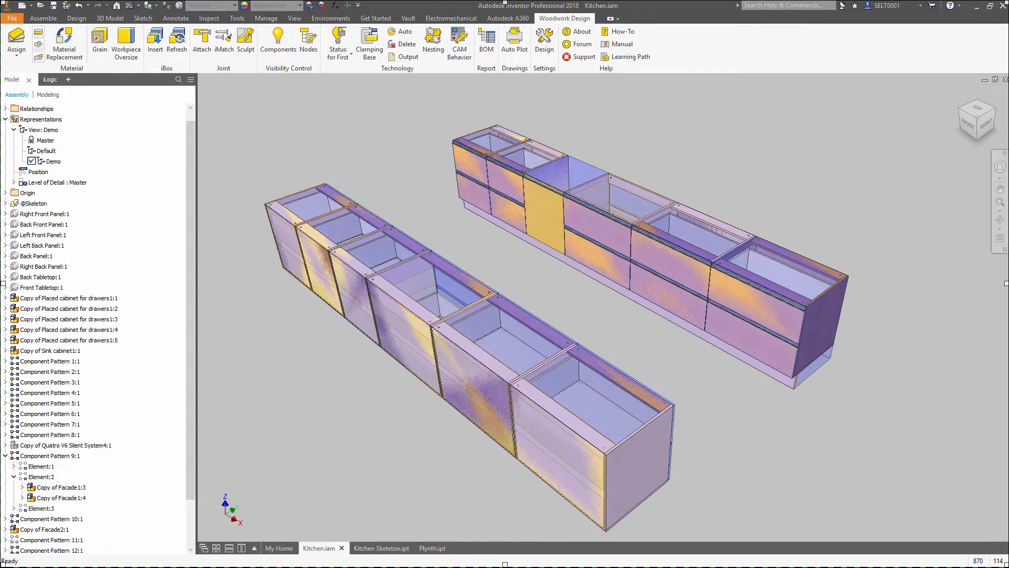
Step: Switch Kitchen.iam to realistic view, then open Kitchen Skeleton.ipt for editing
{"action": "left_click", "coordinate": [42, 18]}
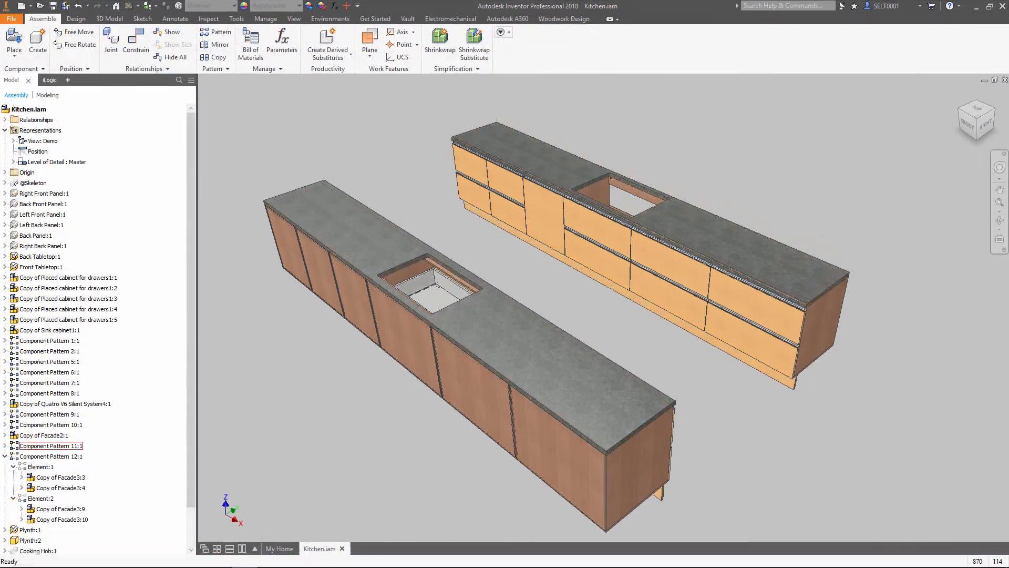
{"action": "left_click", "coordinate": [293, 18]}
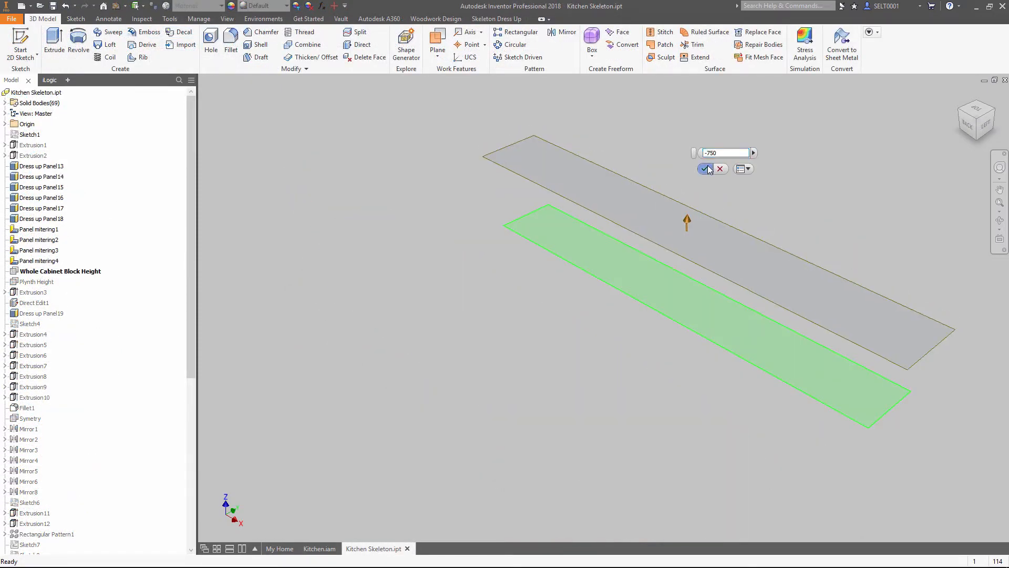
Step: Set the Whole Cabinet Block Height extrusion to -800 and return to Kitchen.iam to update
{"action": "left_click", "coordinate": [706, 169]}
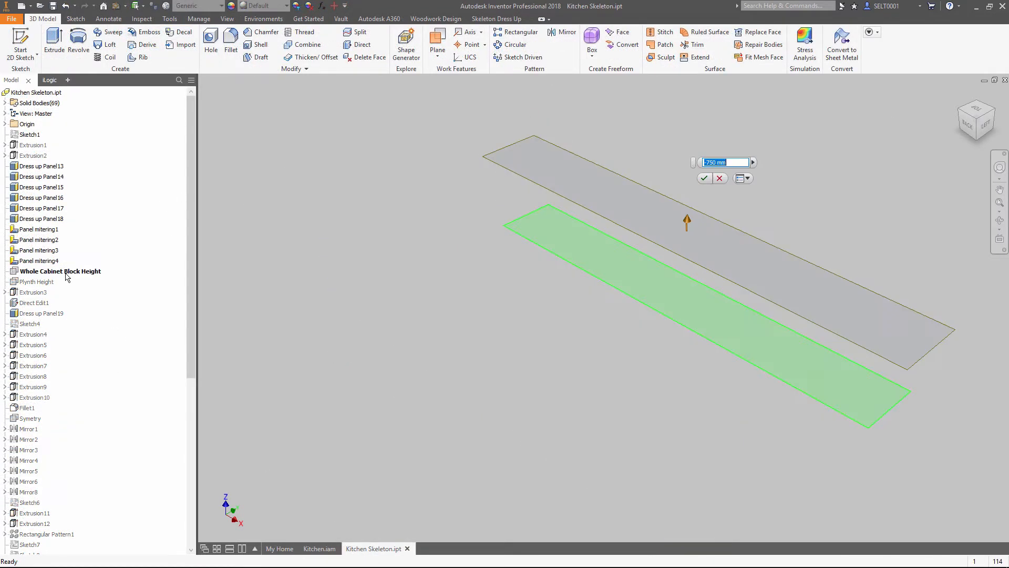
{"action": "type", "text": "-800"}
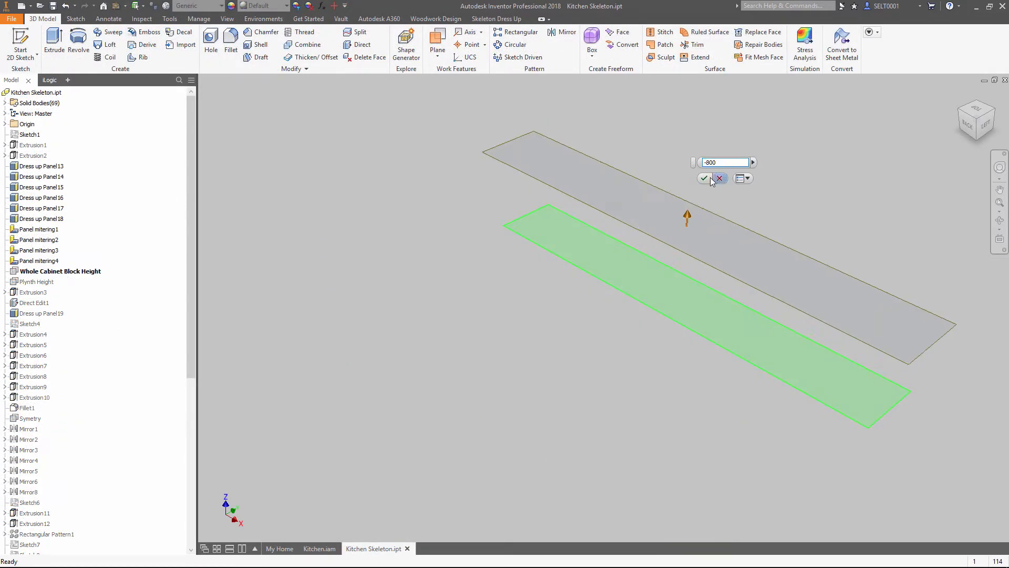
{"action": "left_click", "coordinate": [319, 549]}
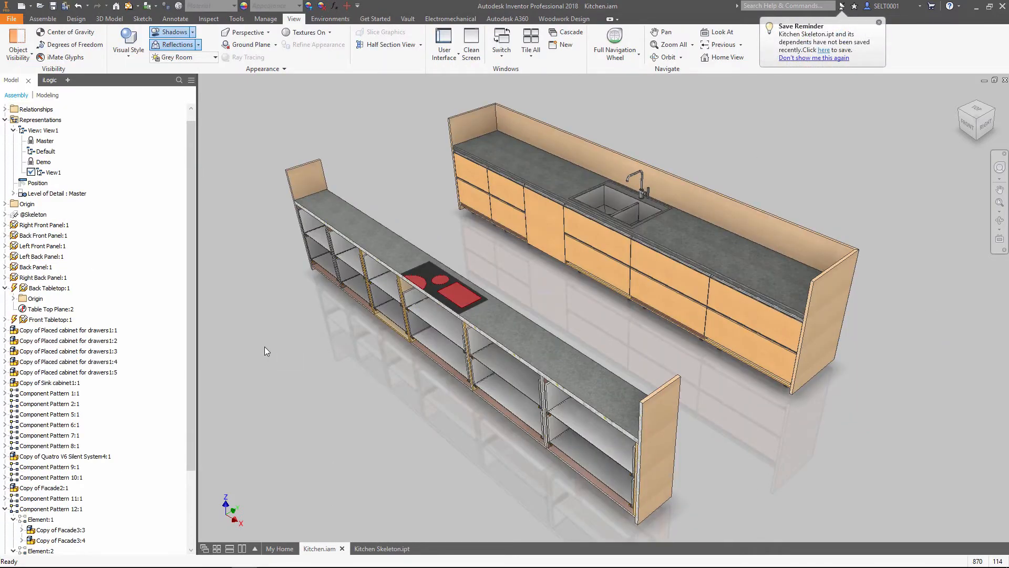
{"action": "left_click", "coordinate": [563, 19]}
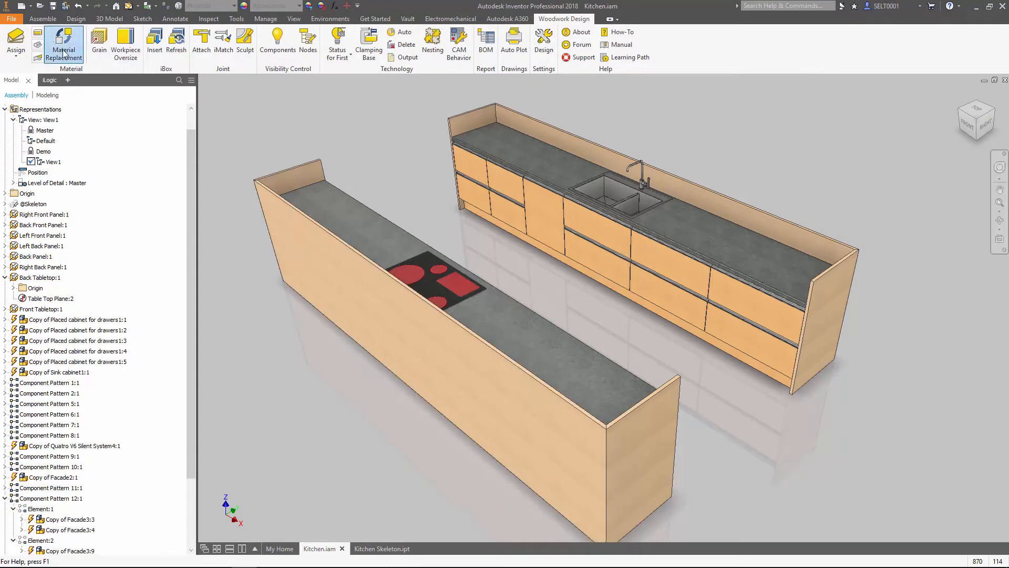
Step: Replace facade group colours in Material Replacement so one run turns grey
{"action": "left_click", "coordinate": [64, 46]}
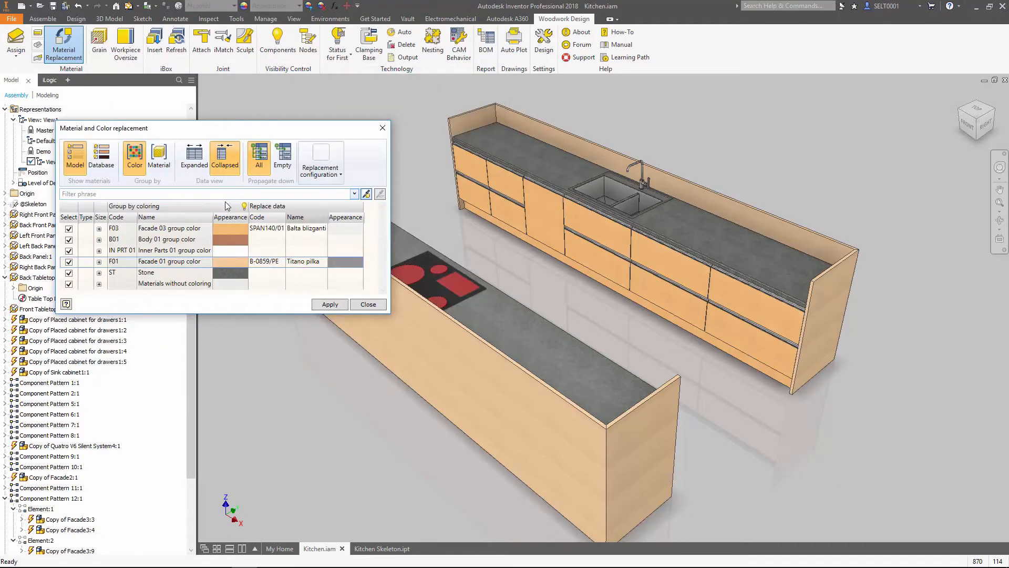
{"action": "left_click", "coordinate": [329, 303]}
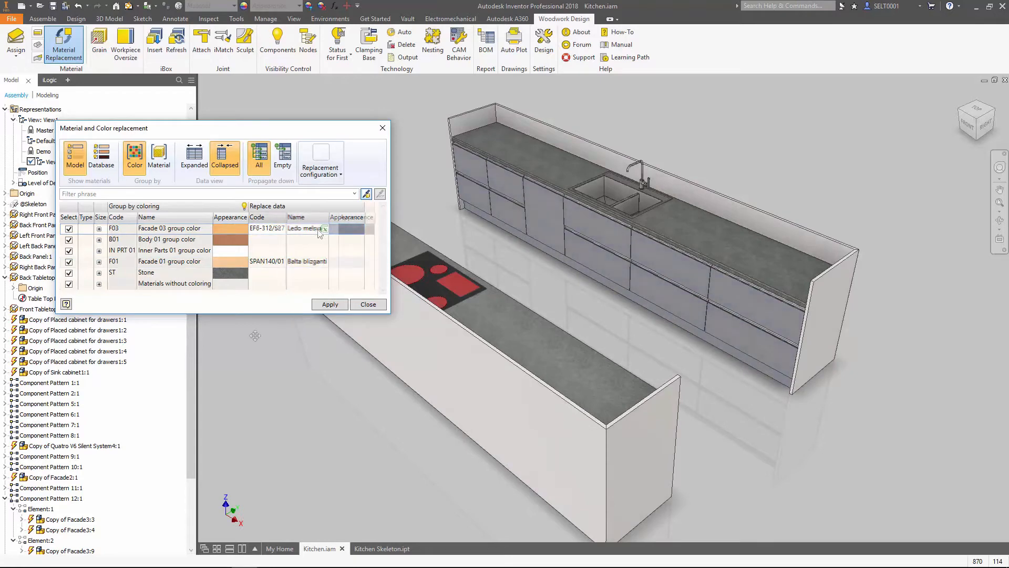
{"action": "left_click", "coordinate": [329, 304]}
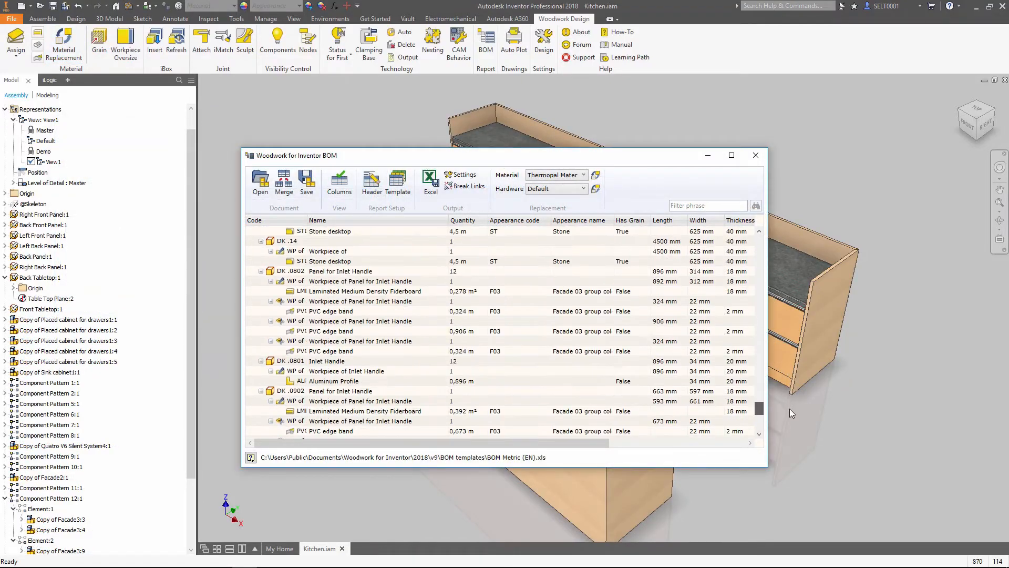
Step: Generate the Kitchen.xls BOM report from the BOM Metric (EN).xls template
{"action": "left_click", "coordinate": [398, 182]}
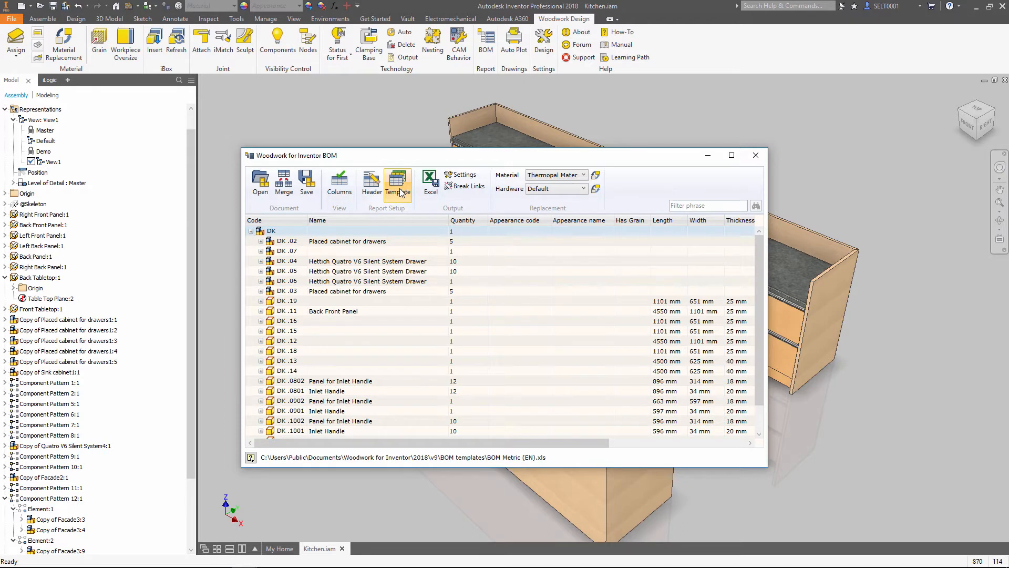
{"action": "left_click", "coordinate": [397, 182]}
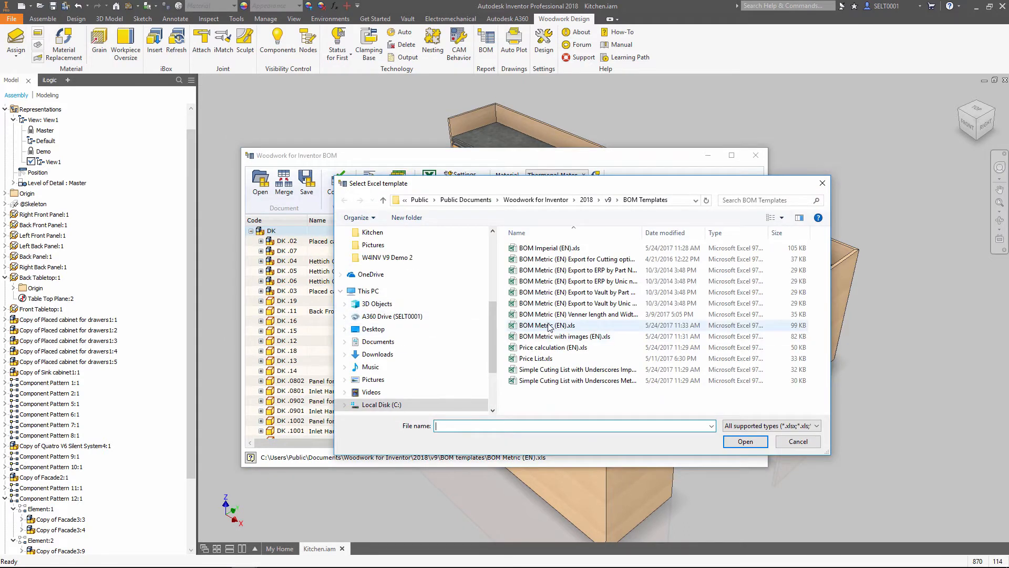
{"action": "left_click", "coordinate": [744, 442]}
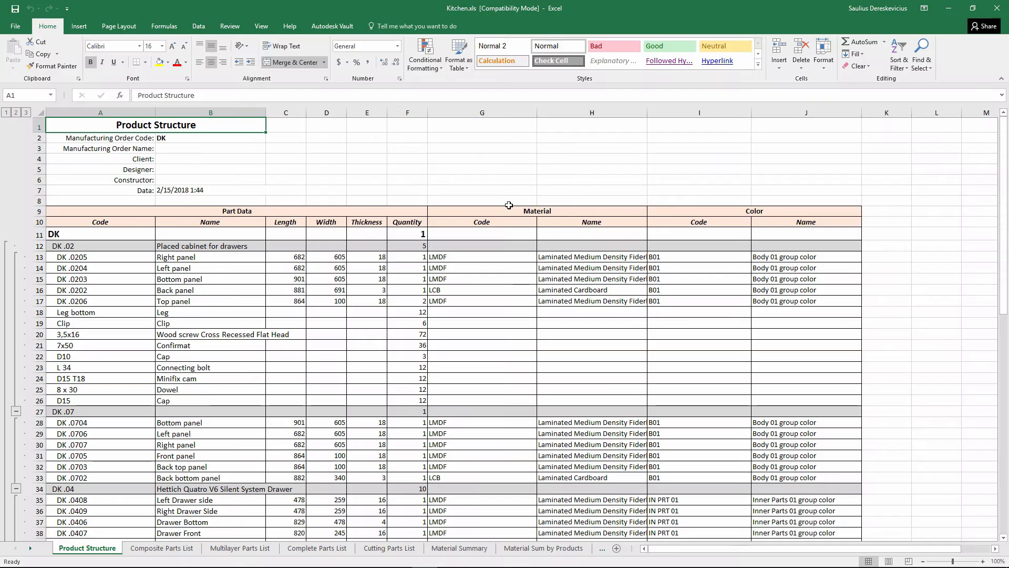
Step: Review the Complete Parts List, Cutting Parts List and Material Summary sheets of the Kitchen 2.xls report
{"action": "left_click", "coordinate": [317, 548]}
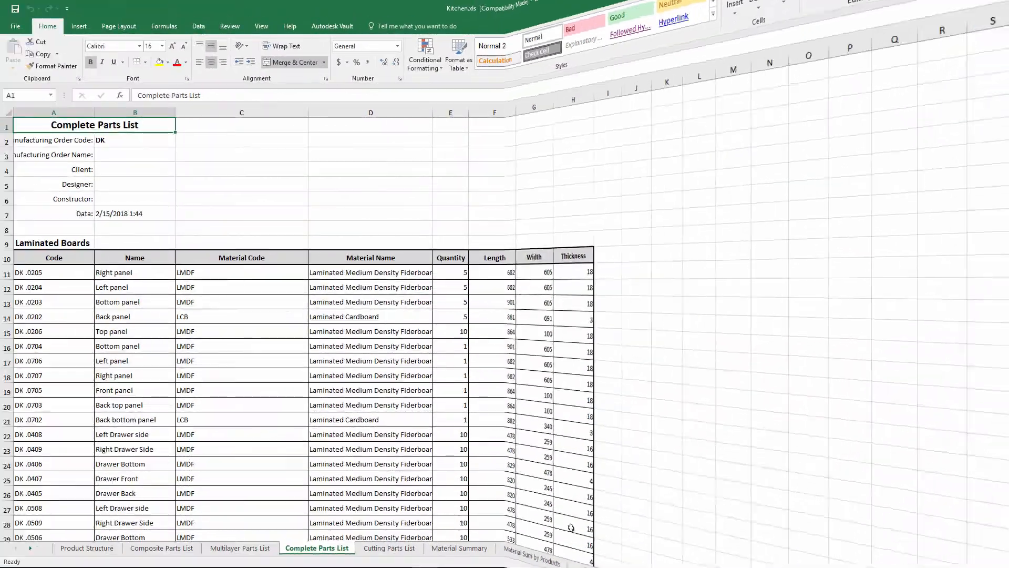
{"action": "left_click", "coordinate": [460, 548]}
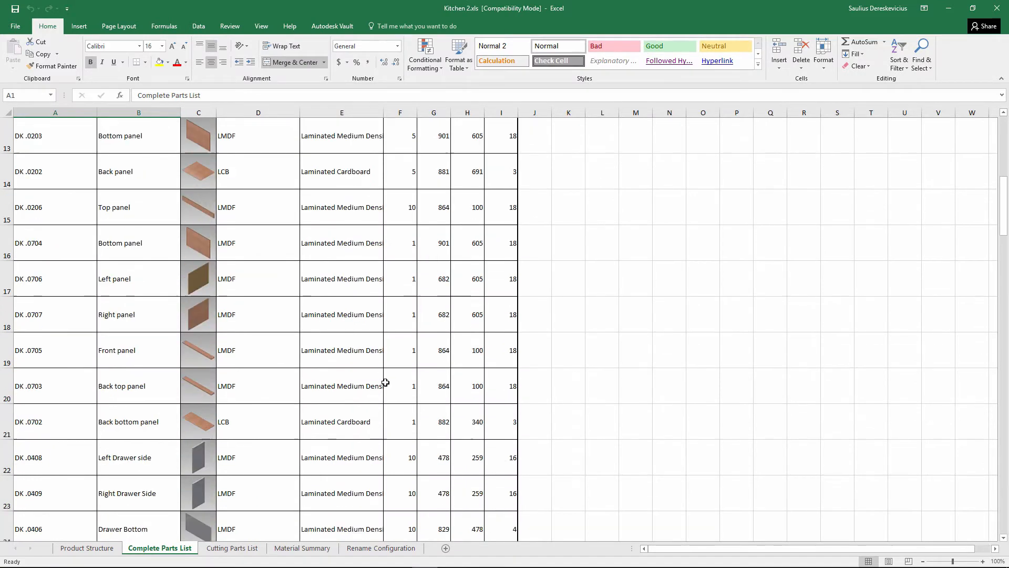
{"action": "scroll", "scroll_direction": "down", "scroll_amount": 3}
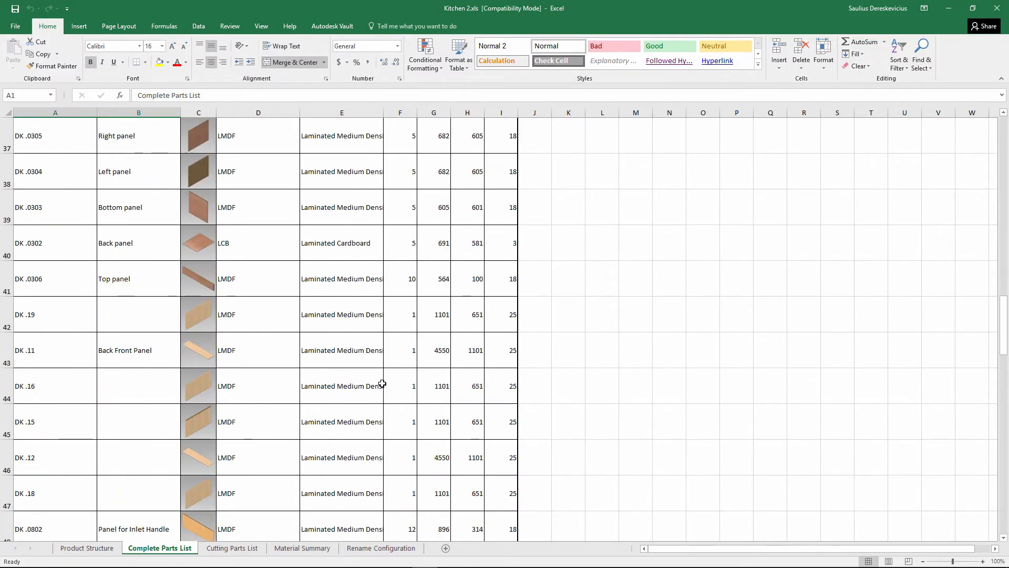
{"action": "scroll", "scroll_direction": "down", "scroll_amount": 3}
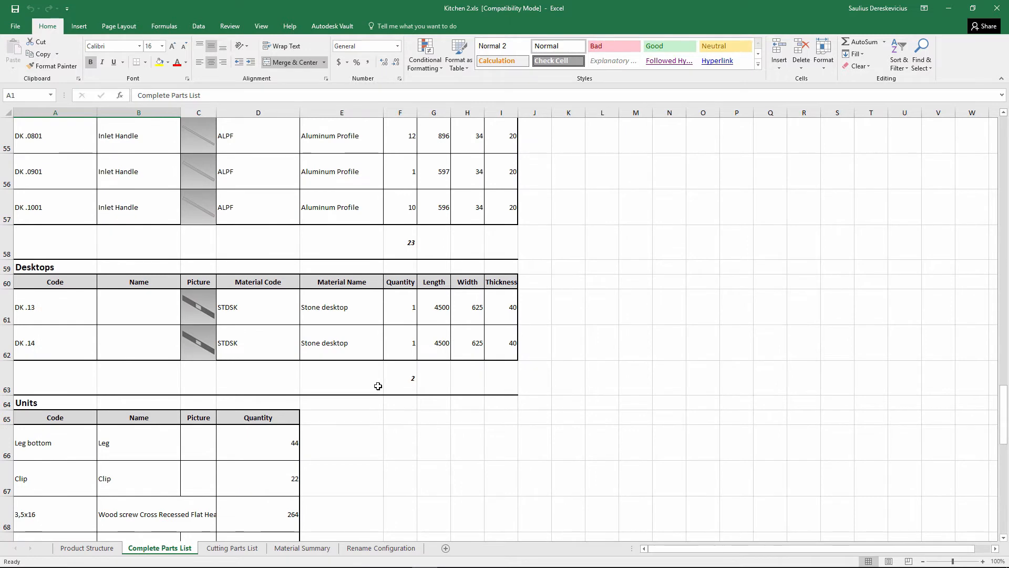
{"action": "left_click", "coordinate": [231, 548]}
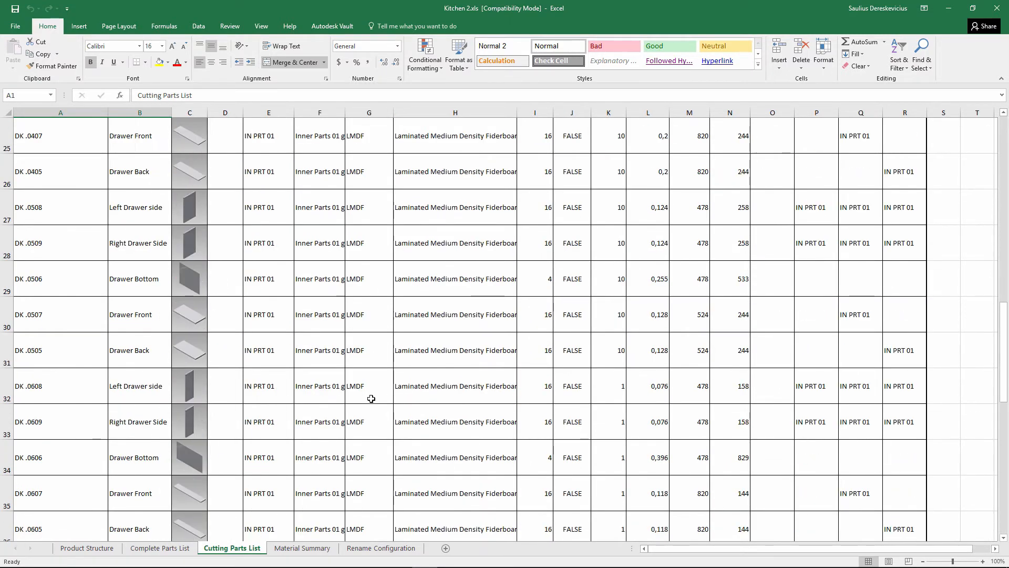
{"action": "left_click", "coordinate": [302, 548]}
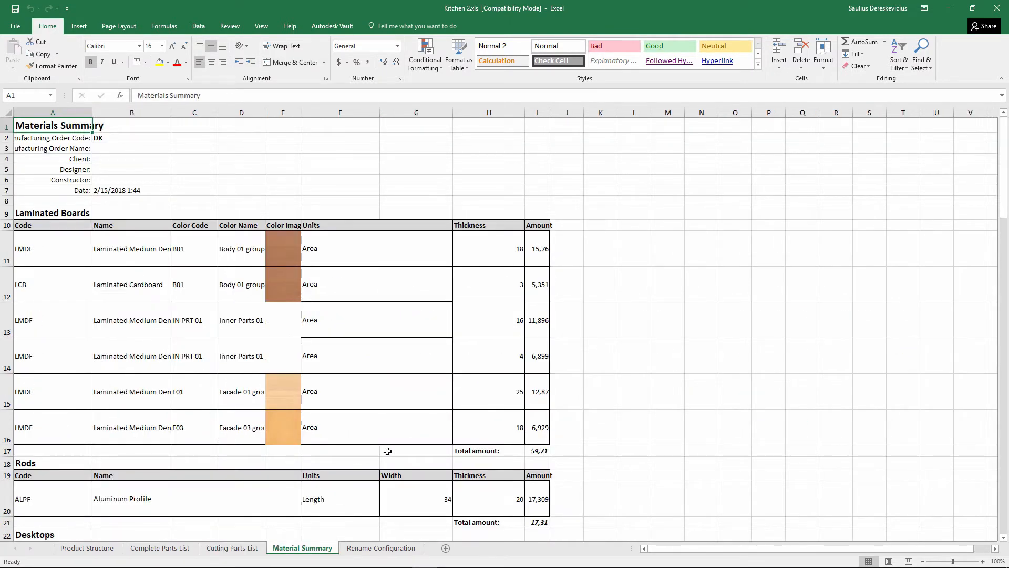
{"action": "left_click", "coordinate": [380, 548]}
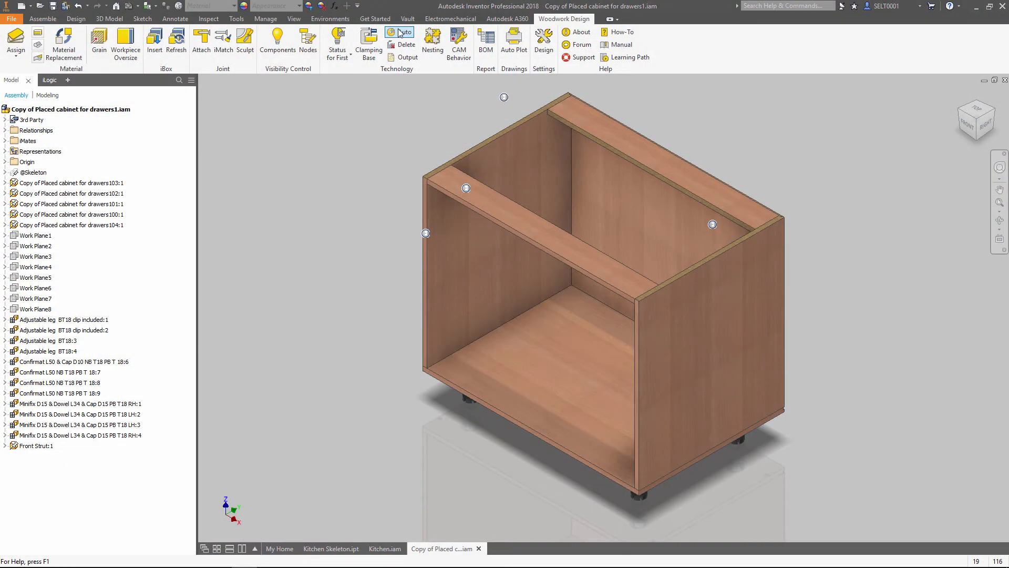
Step: Auto-generate machining for the drawer cabinet parts and load one panel into Woodwork CAM
{"action": "left_click", "coordinate": [403, 36]}
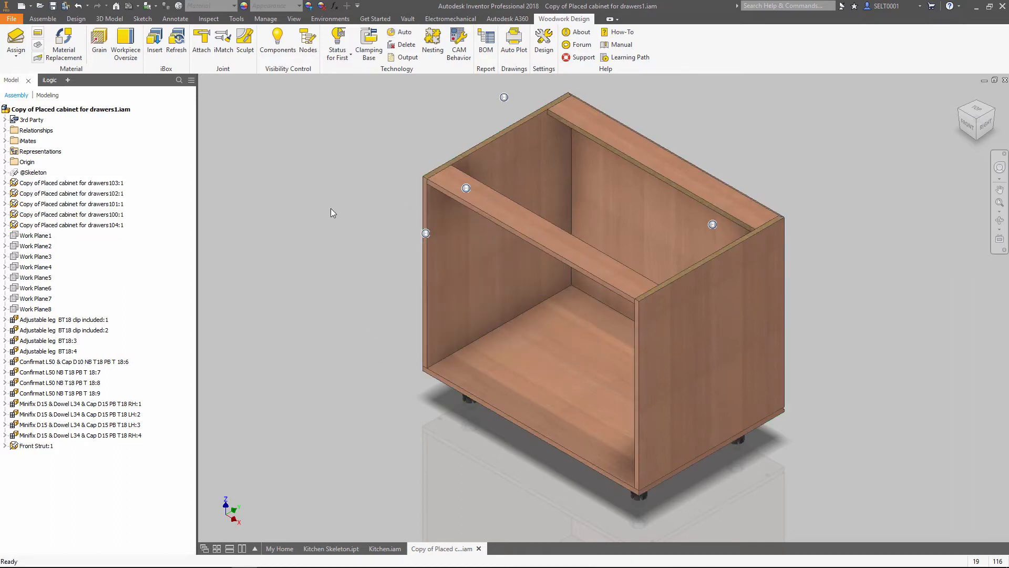
{"action": "left_click", "coordinate": [336, 44]}
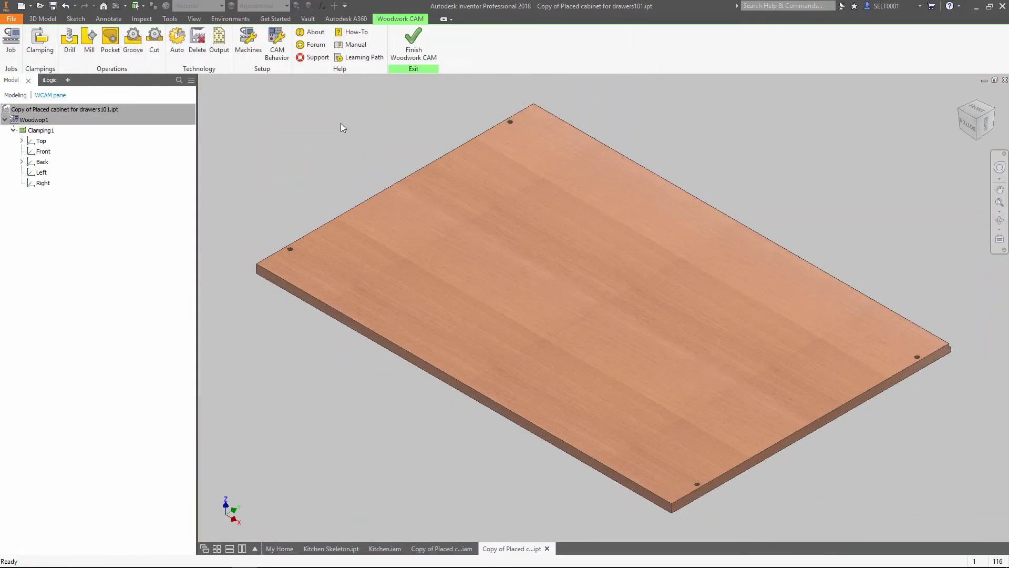
{"action": "left_click", "coordinate": [42, 162]}
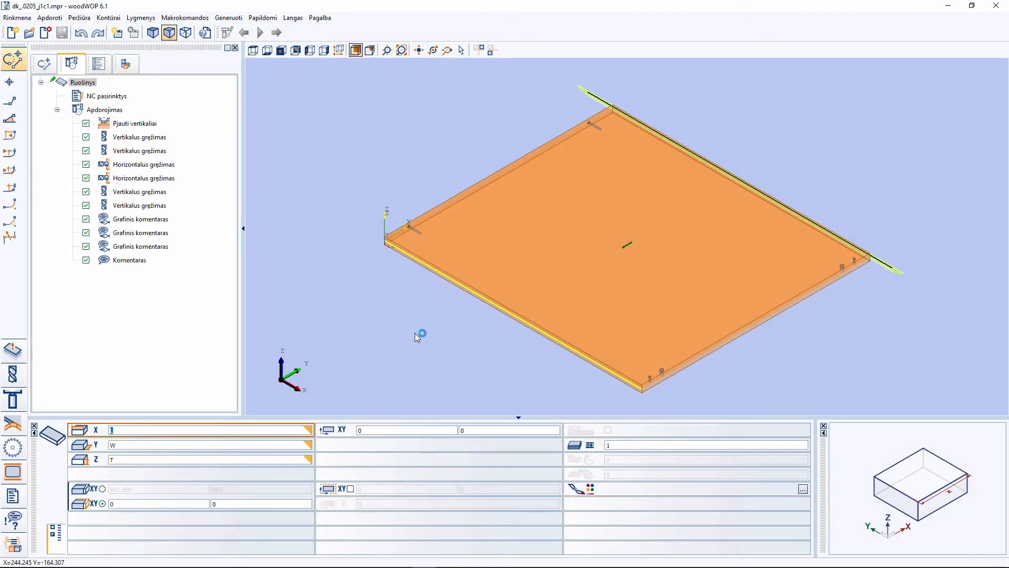
{"action": "mouse_move", "coordinate": [758, 130]}
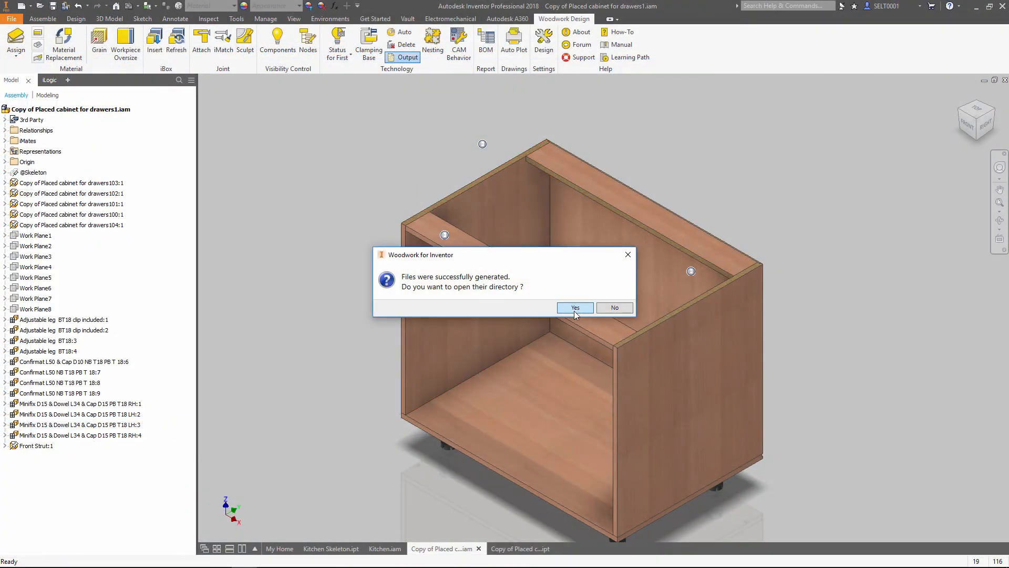
Step: Acknowledge the CNC-files-generated message for the drawer cabinet
{"action": "left_click", "coordinate": [574, 308]}
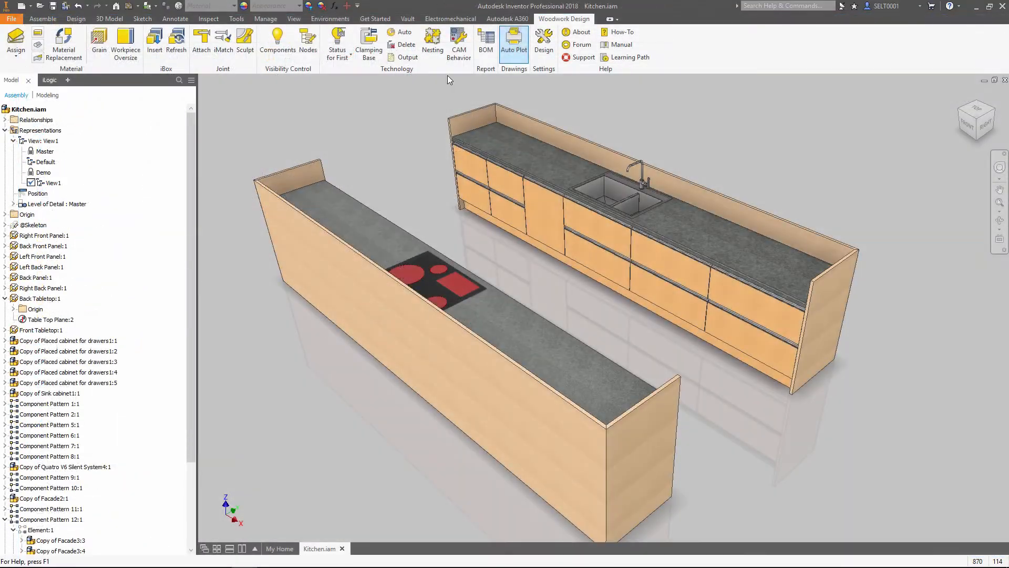
Step: Run Auto Plot with the 'Each Component to separate Sheet & Hole Tables V8.idw' template
{"action": "left_click", "coordinate": [514, 39]}
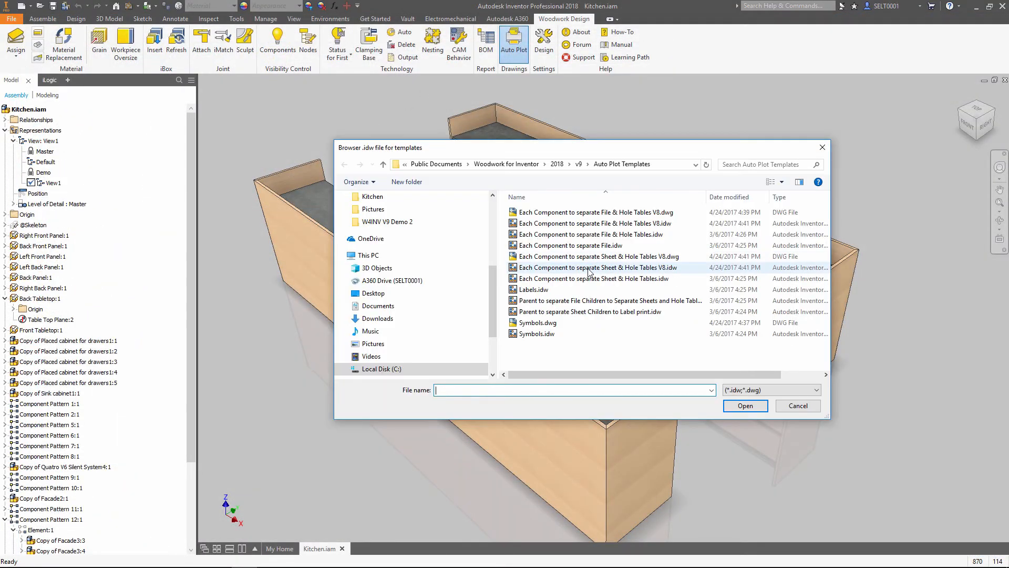
{"action": "left_click", "coordinate": [601, 267]}
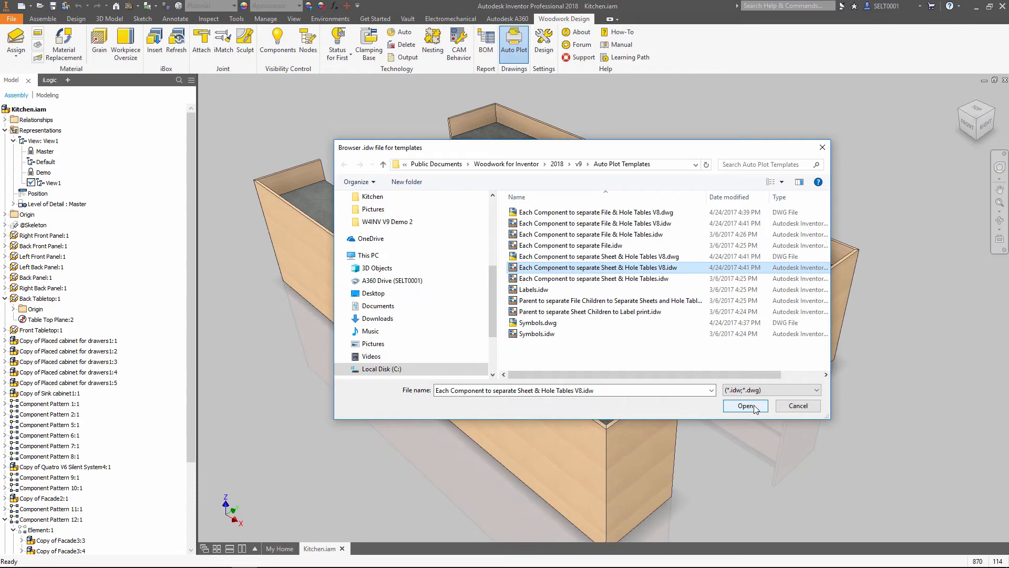
{"action": "left_click", "coordinate": [745, 406]}
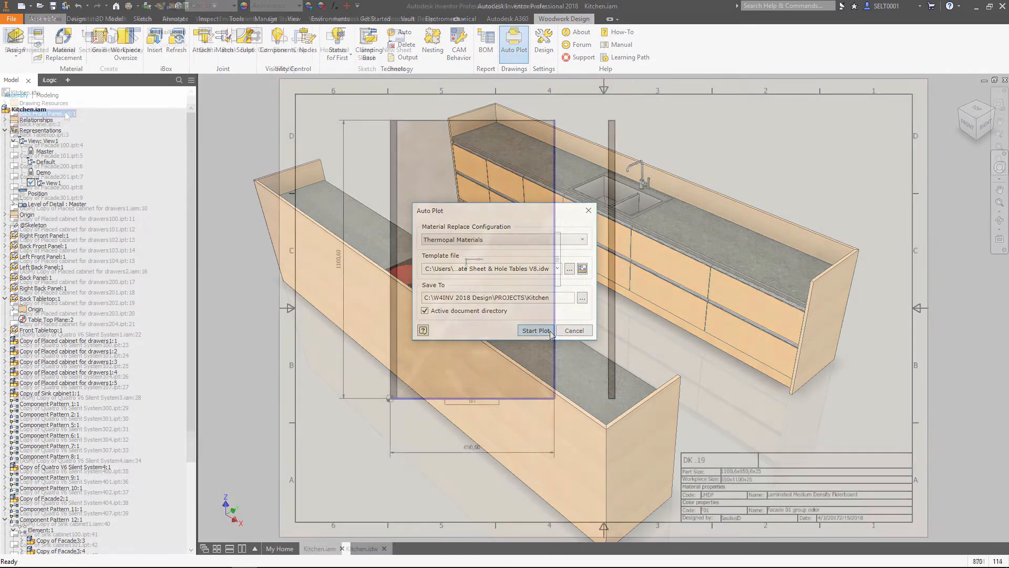
{"action": "left_click", "coordinate": [535, 330]}
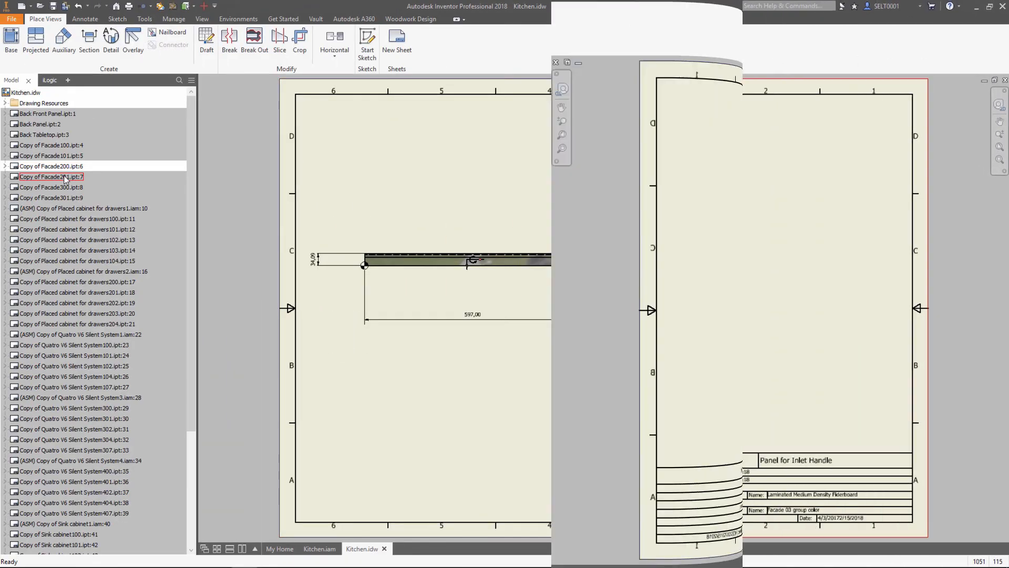
Step: Browse the right panel and drawer part sheets in Kitchen.idw, then switch back to Kitchen.iam
{"action": "left_click", "coordinate": [50, 187]}
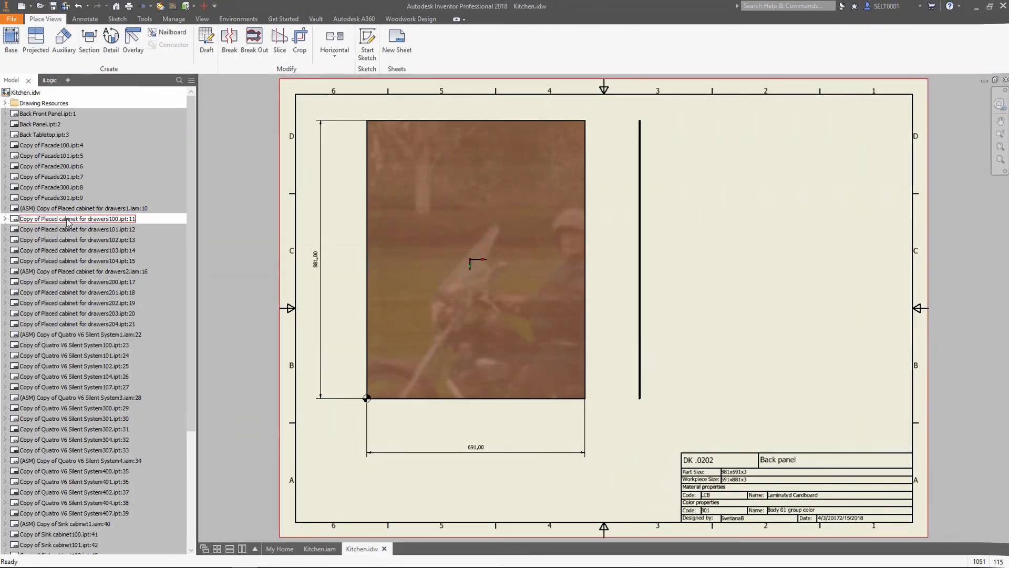
{"action": "left_click", "coordinate": [77, 229]}
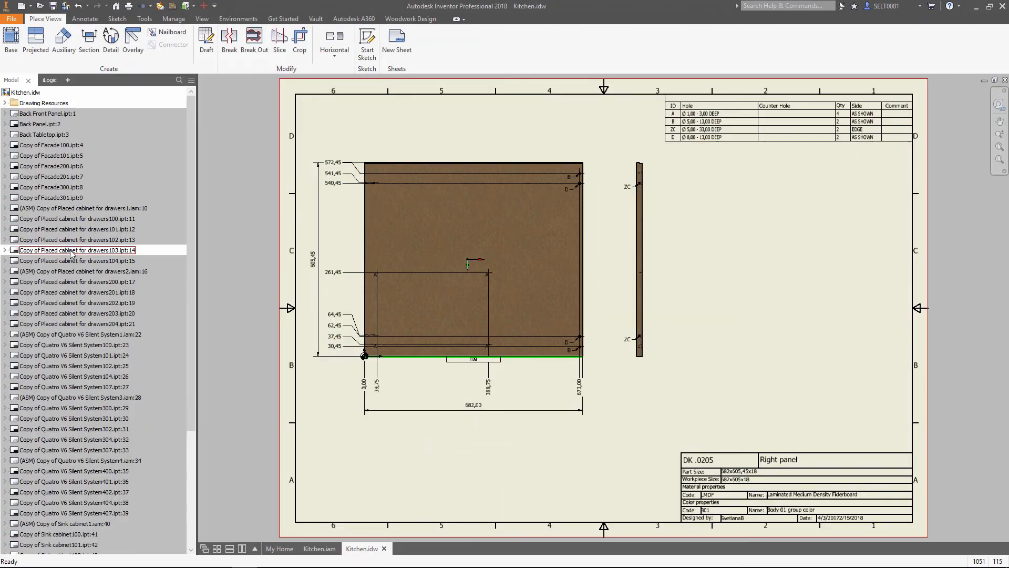
{"action": "left_click", "coordinate": [77, 261]}
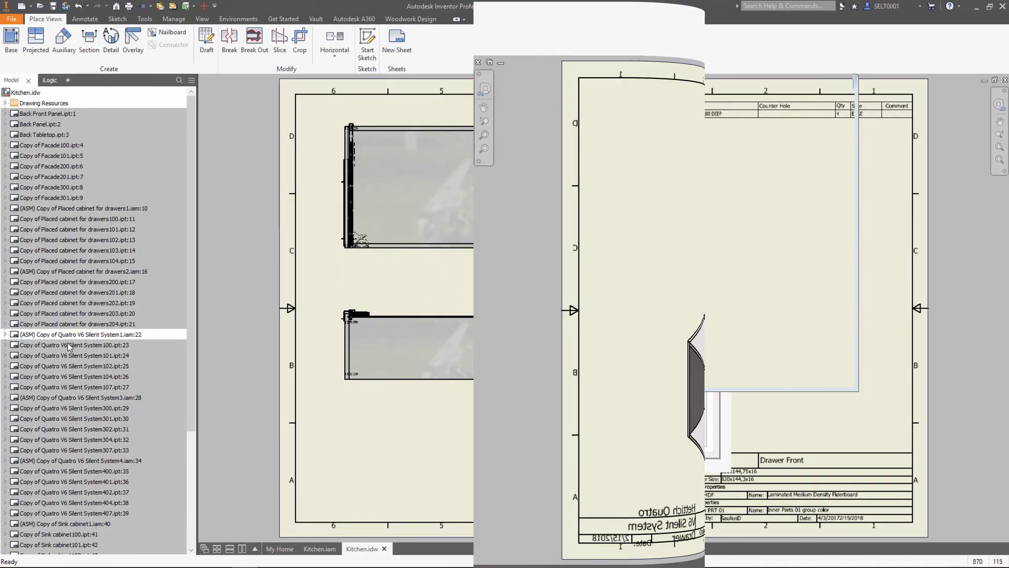
{"action": "left_click", "coordinate": [319, 549]}
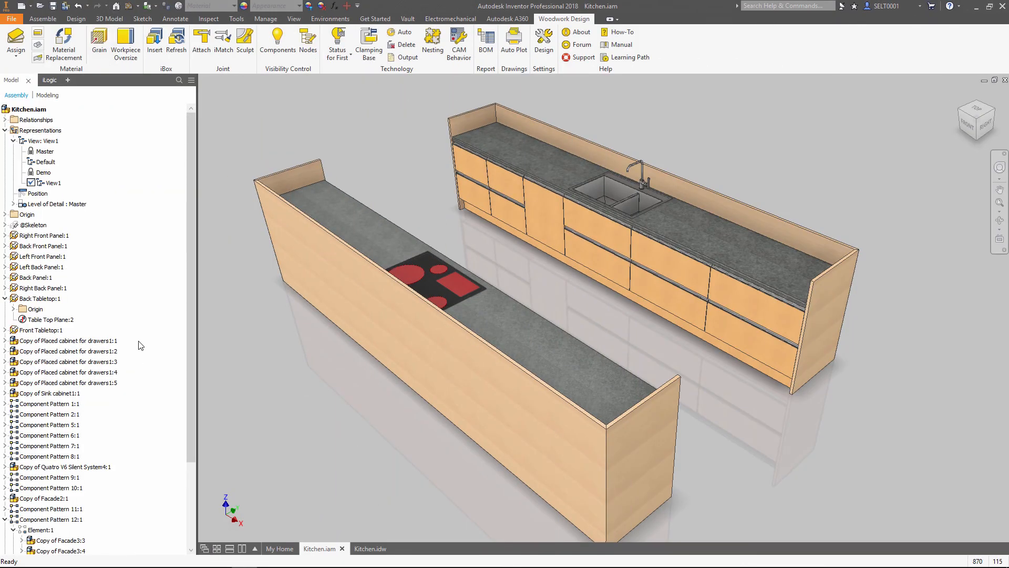